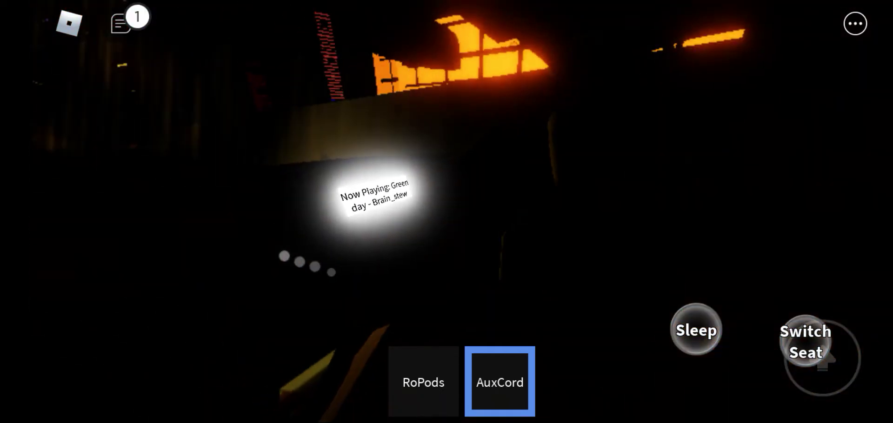
Plug in the AuxCord so its prompt asks for song ID 142376088
{"action": "left_click", "coordinate": [498, 381]}
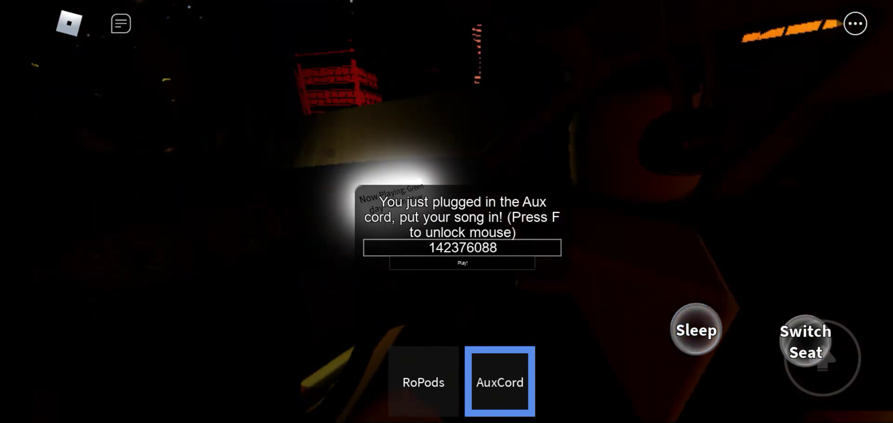